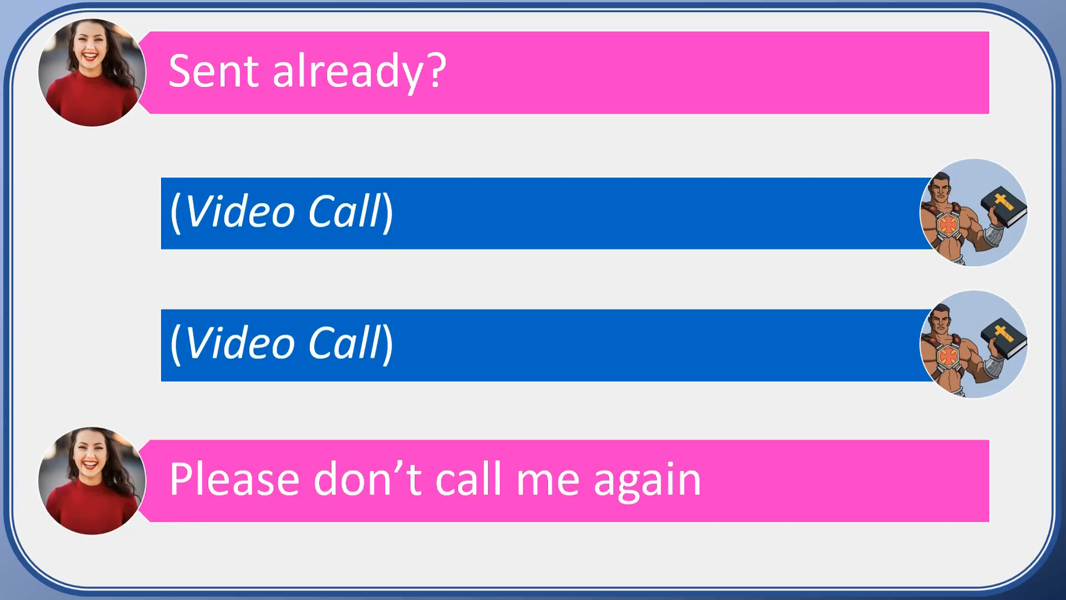
{"action": "scroll", "scroll_direction": "down", "scroll_amount": 3}
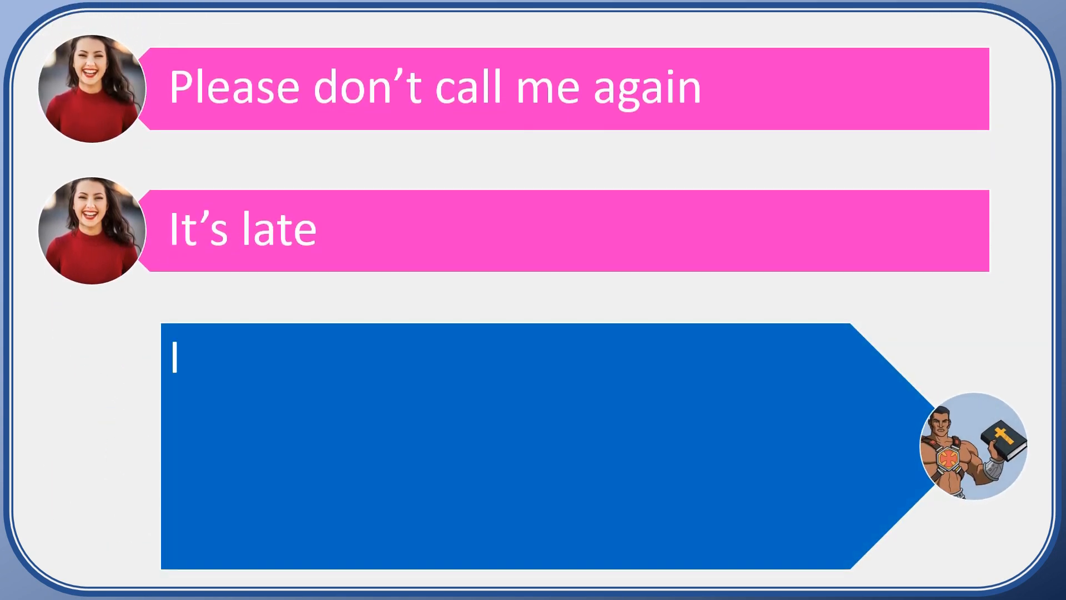
{"action": "type", "text": "f this is Debbie, I'm sor"}
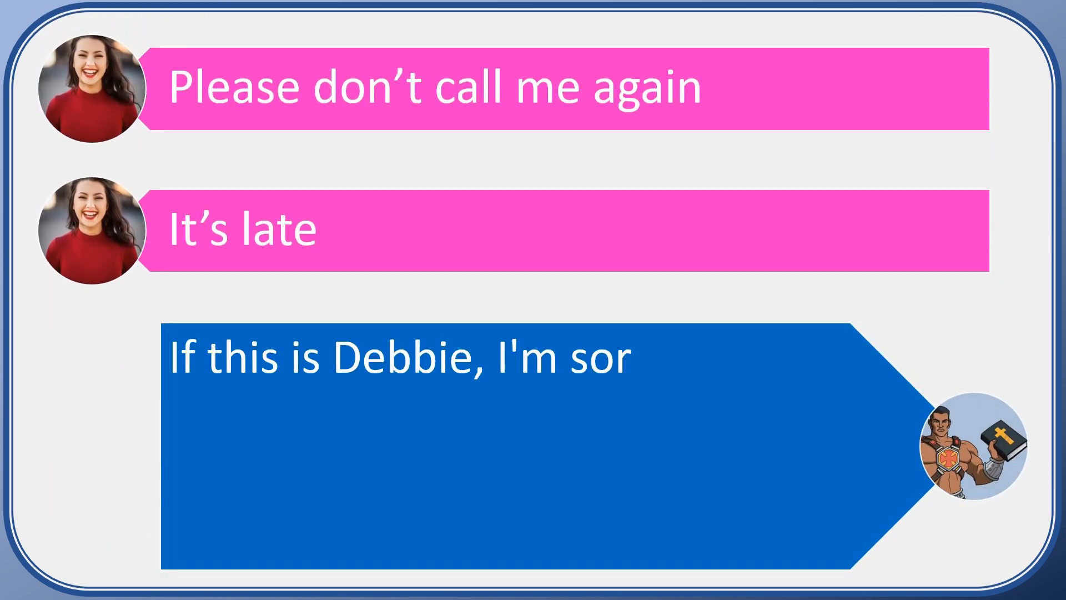
{"action": "type", "text": "ry, but I can't help until we talk over video. It's the least you can do to show me it's really you."}
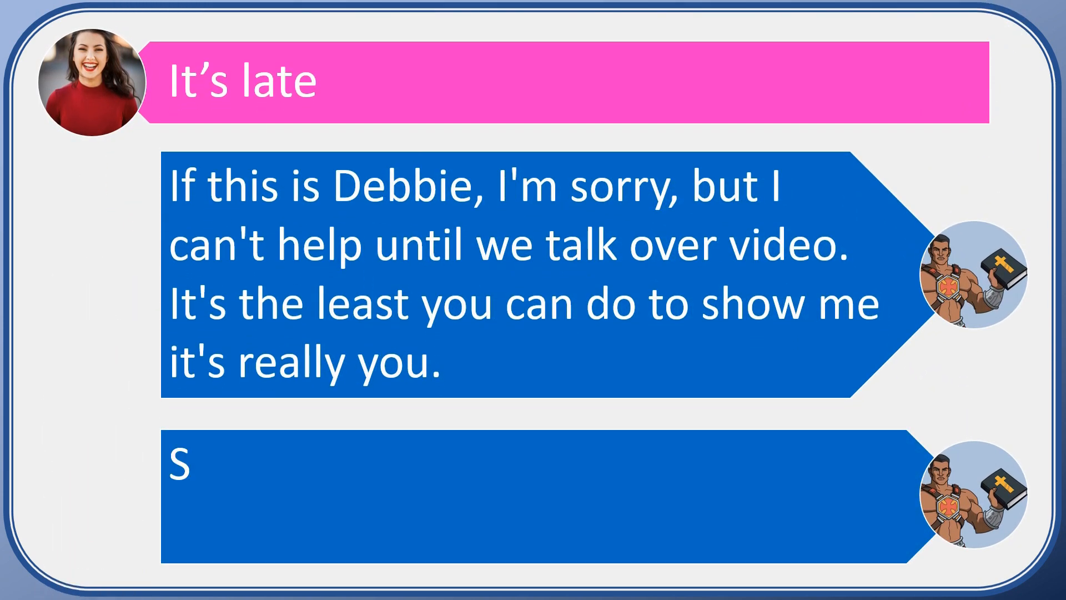
{"action": "type", "text": "orry, scammers have hac"}
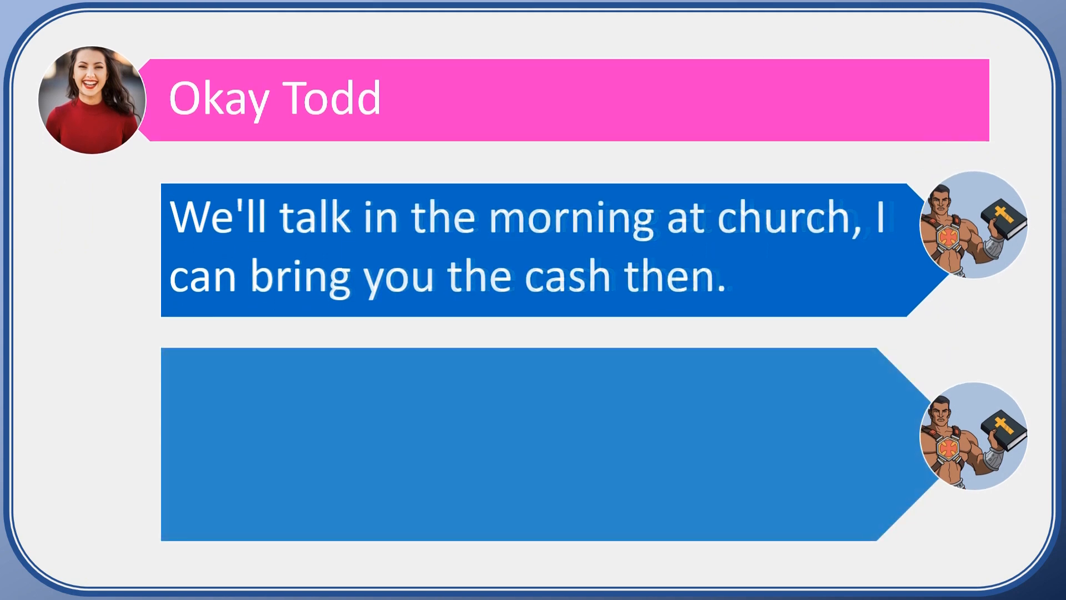
{"action": "type", "text": "Most stores are c"}
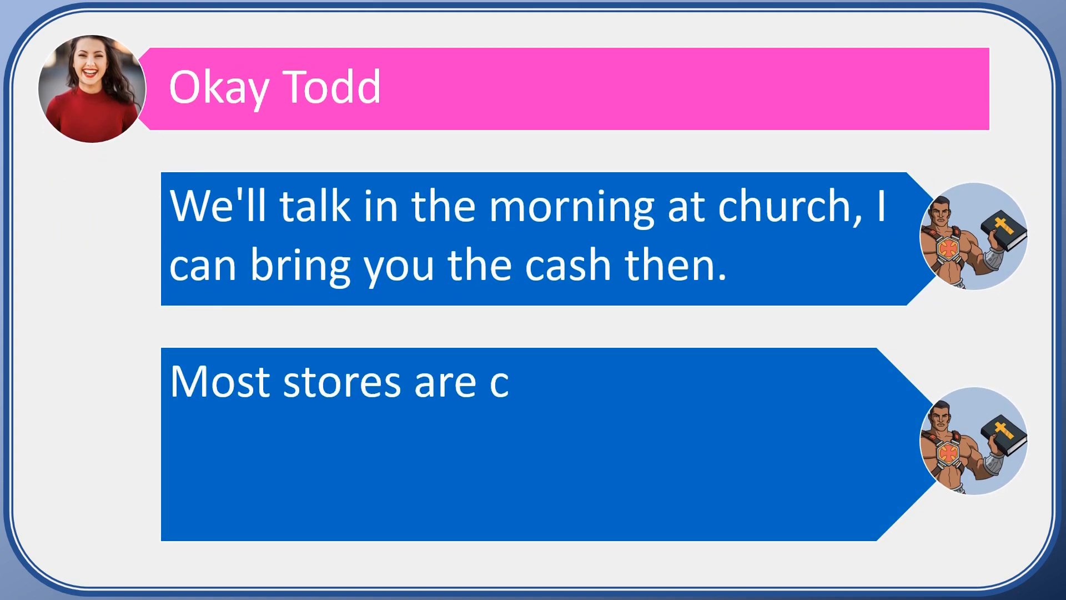
{"action": "type", "text": "losed tonight anyway, a"}
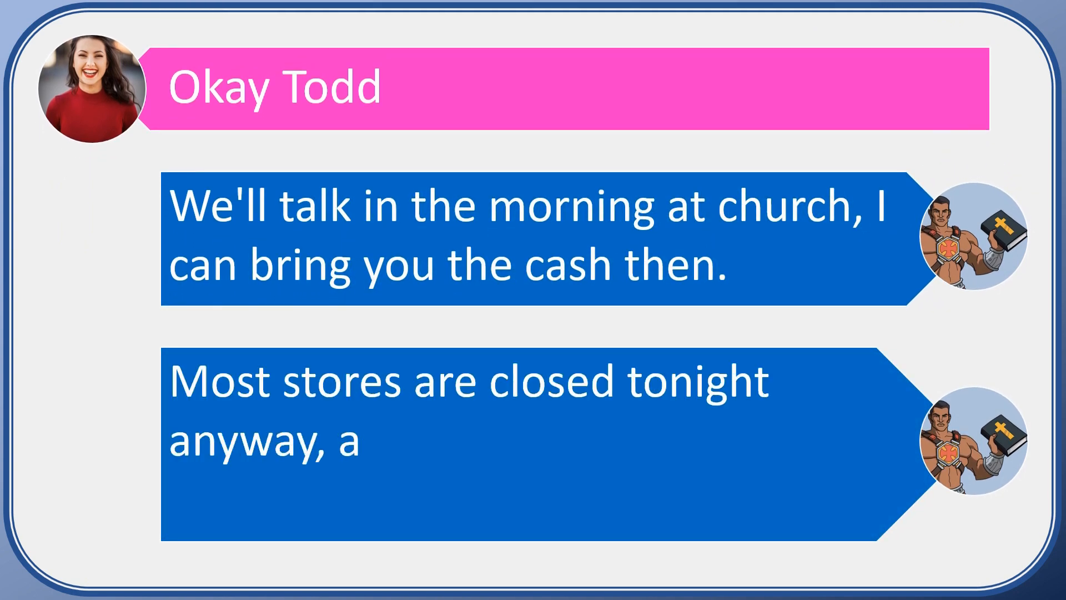
{"action": "type", "text": "nd I'm sure you can pay yo"}
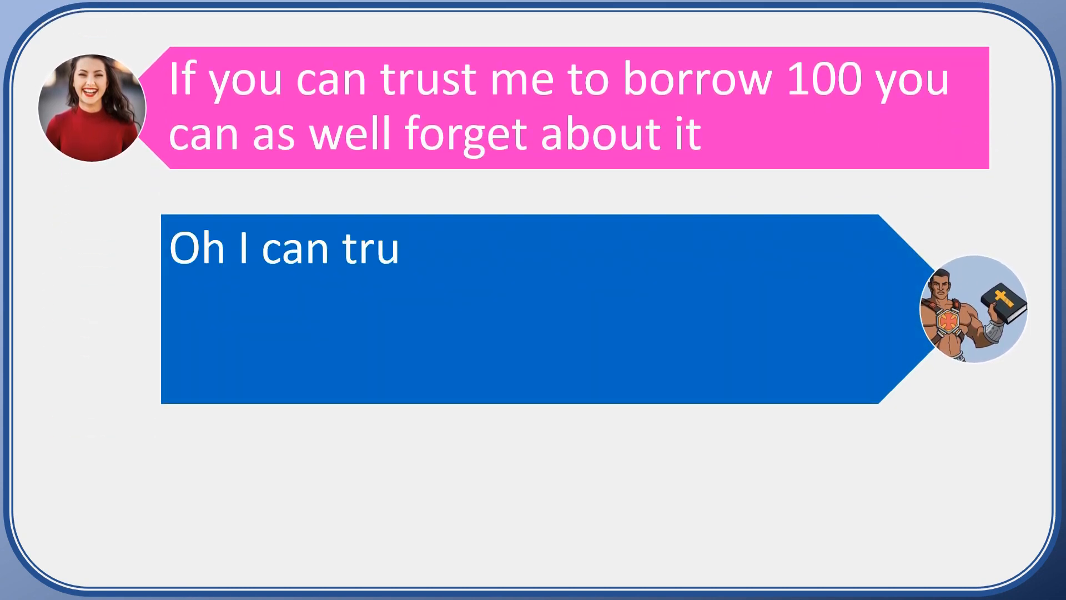
{"action": "type", "text": "st you, I'll have the cas"}
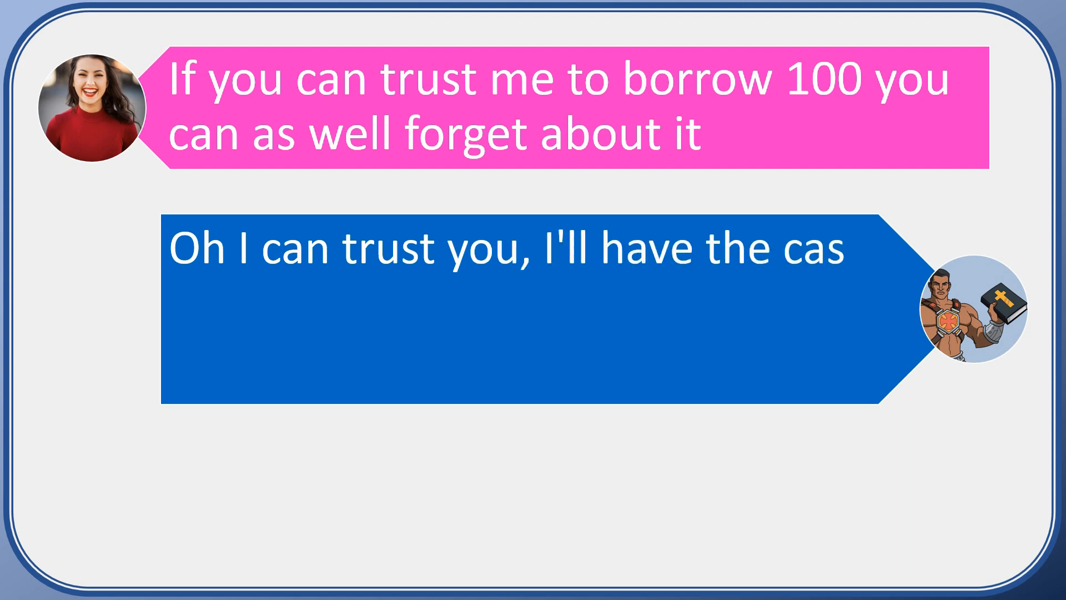
{"action": "type", "text": "h in hand in the morning,"}
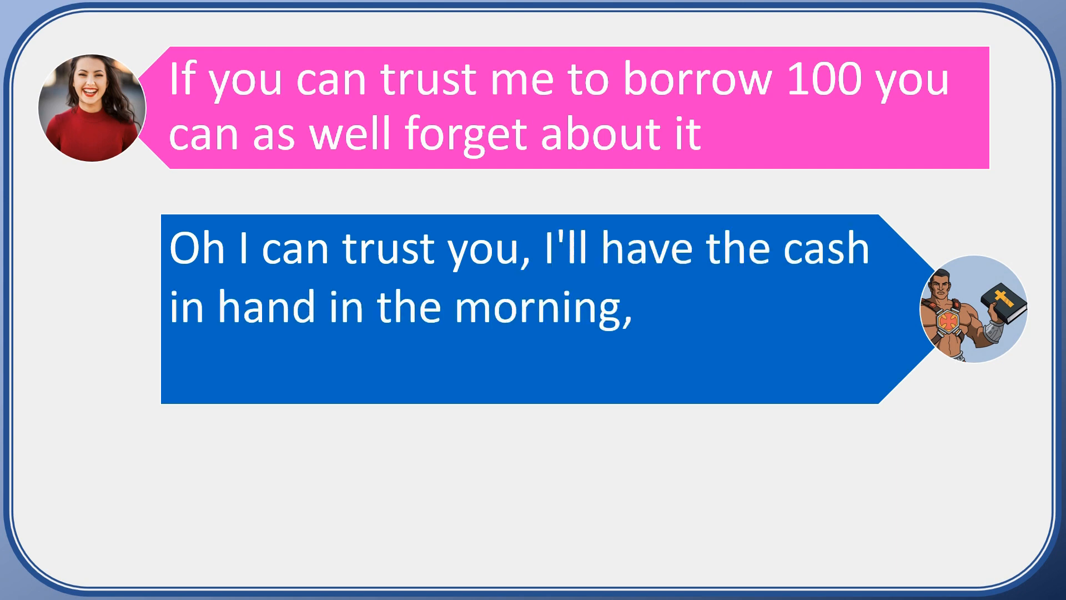
{"action": "type", "text": "Church is just a few hours from now."}
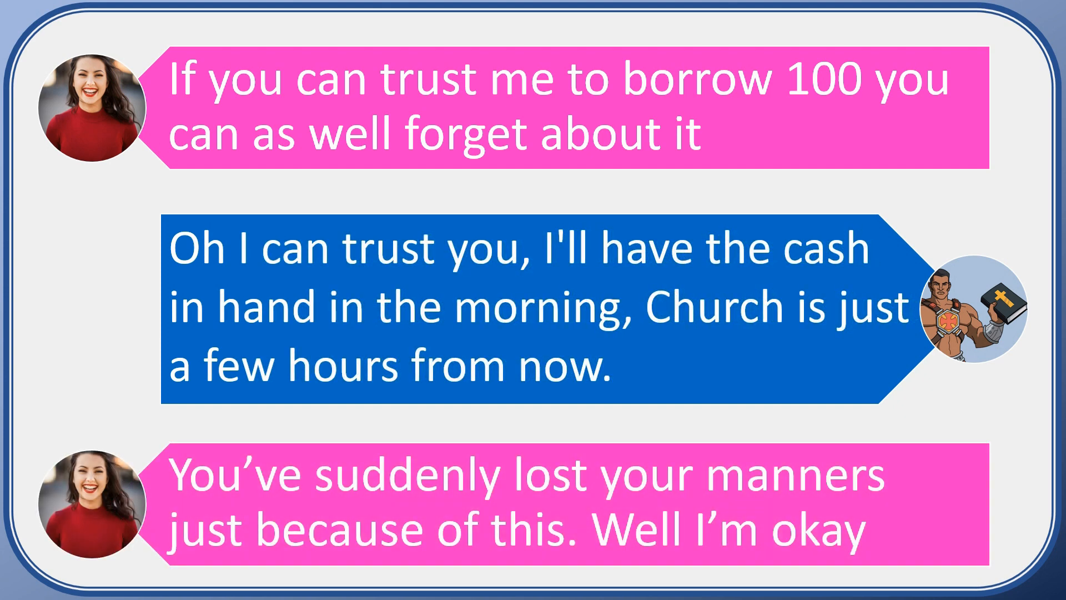
{"action": "scroll", "scroll_direction": "down", "scroll_amount": 3}
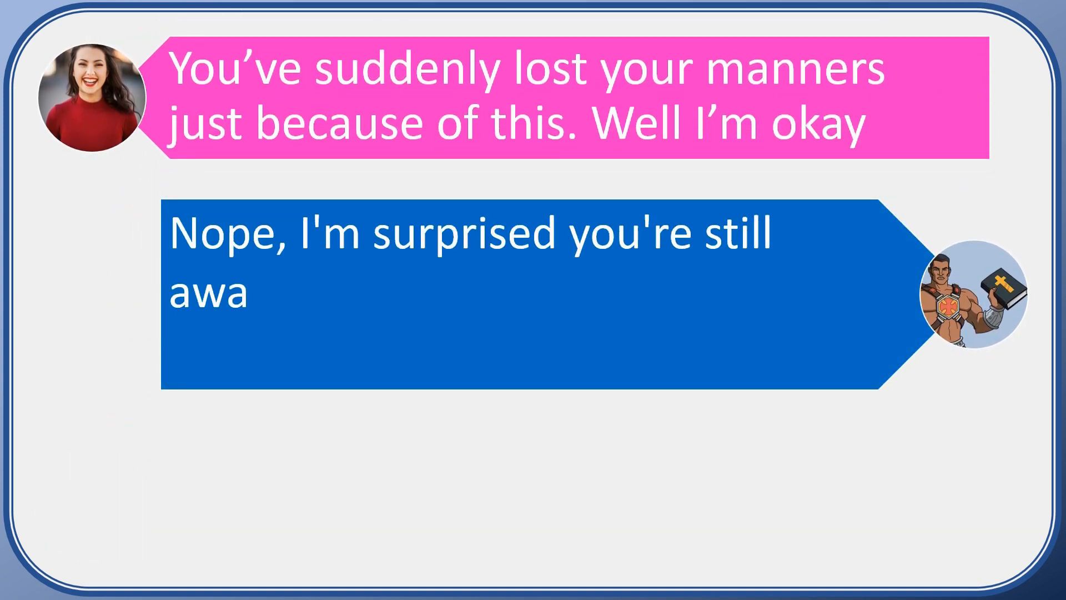
{"action": "type", "text": "ke, Samantha will be singing with"}
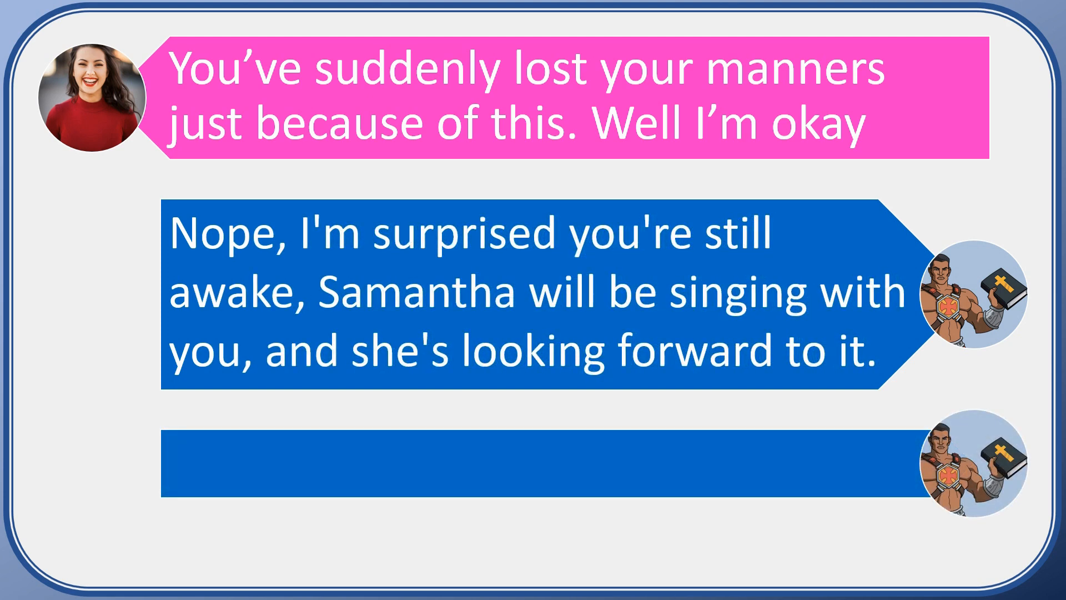
{"action": "type", "text": "I'll have her hand it to y"}
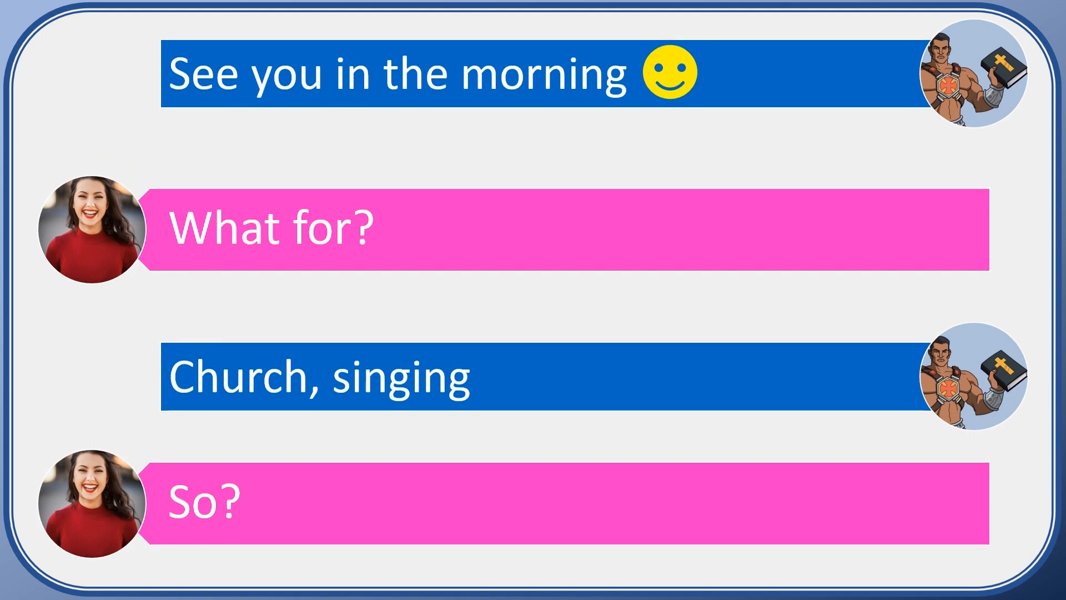
{"action": "scroll", "scroll_direction": "down", "scroll_amount": 3}
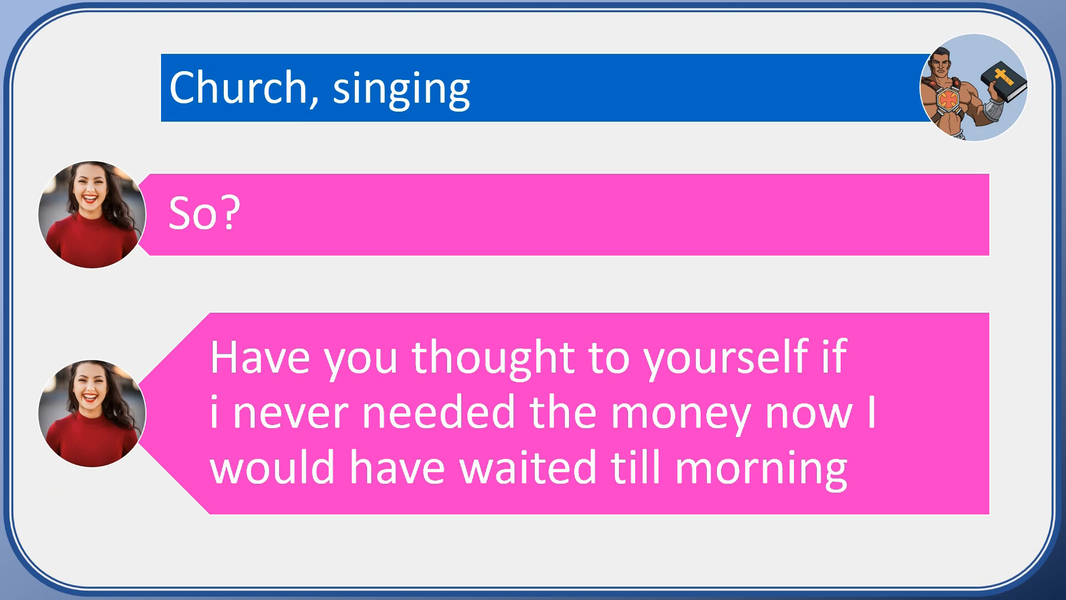
{"action": "scroll", "scroll_direction": "down", "scroll_amount": 3}
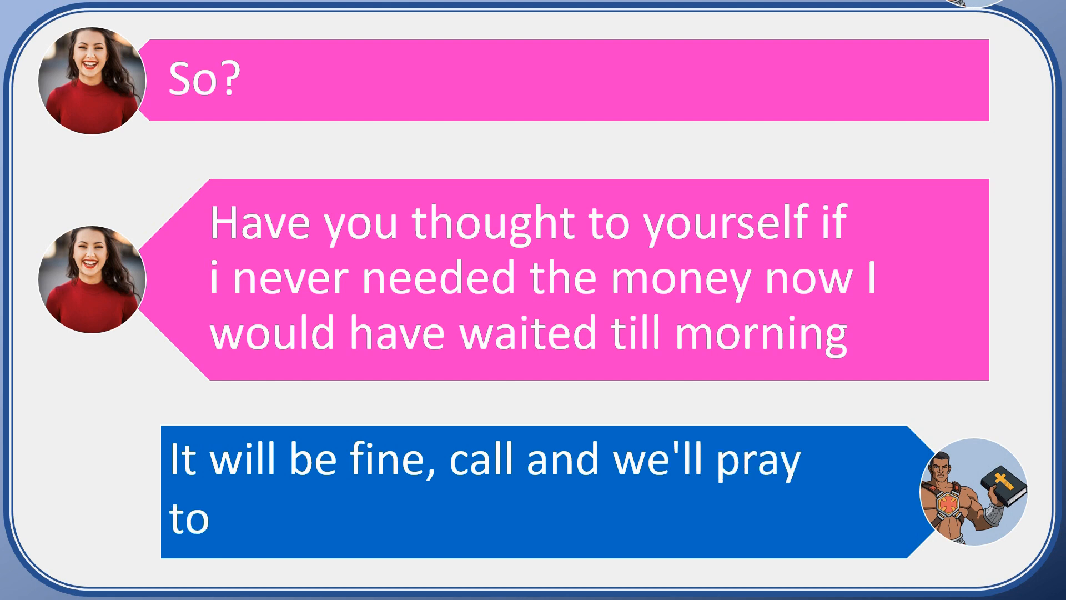
{"action": "scroll", "scroll_direction": "down", "scroll_amount": 3}
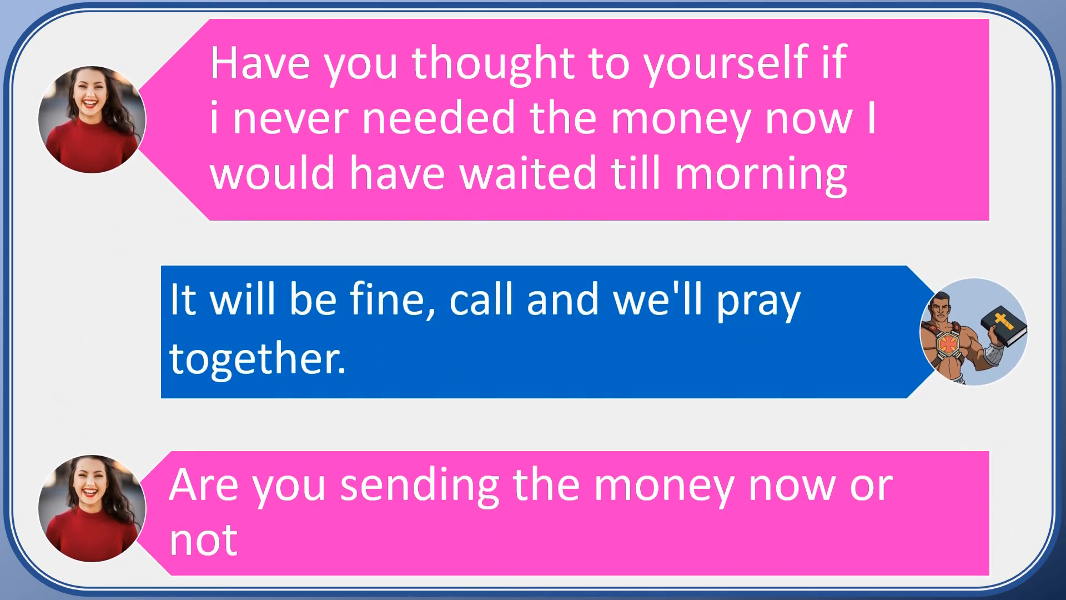
{"action": "scroll", "scroll_direction": "down", "scroll_amount": 3}
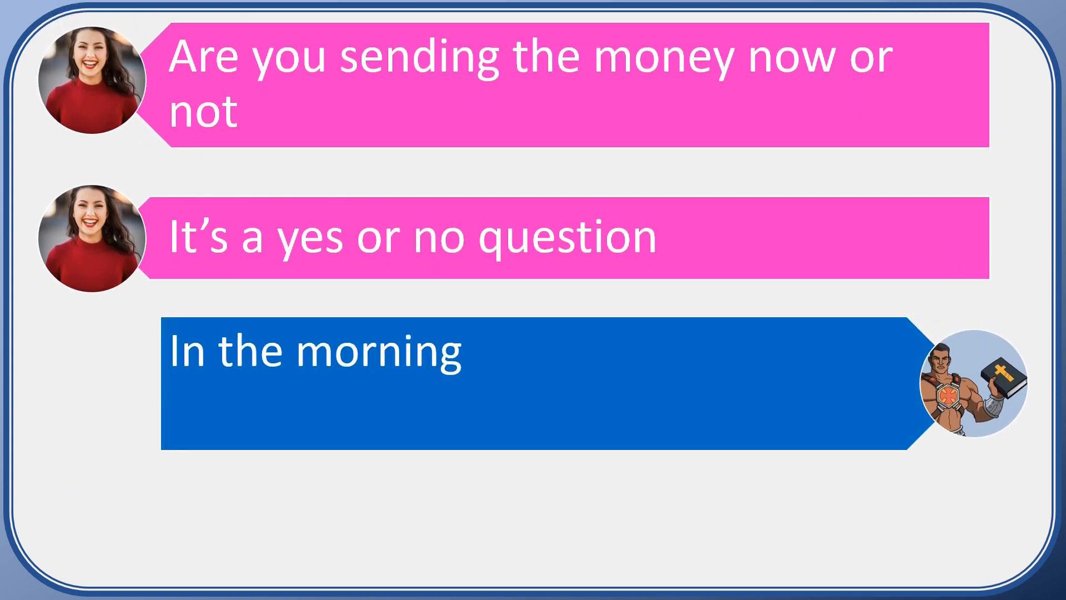
{"action": "type", "text": ", I need to get some sleep."}
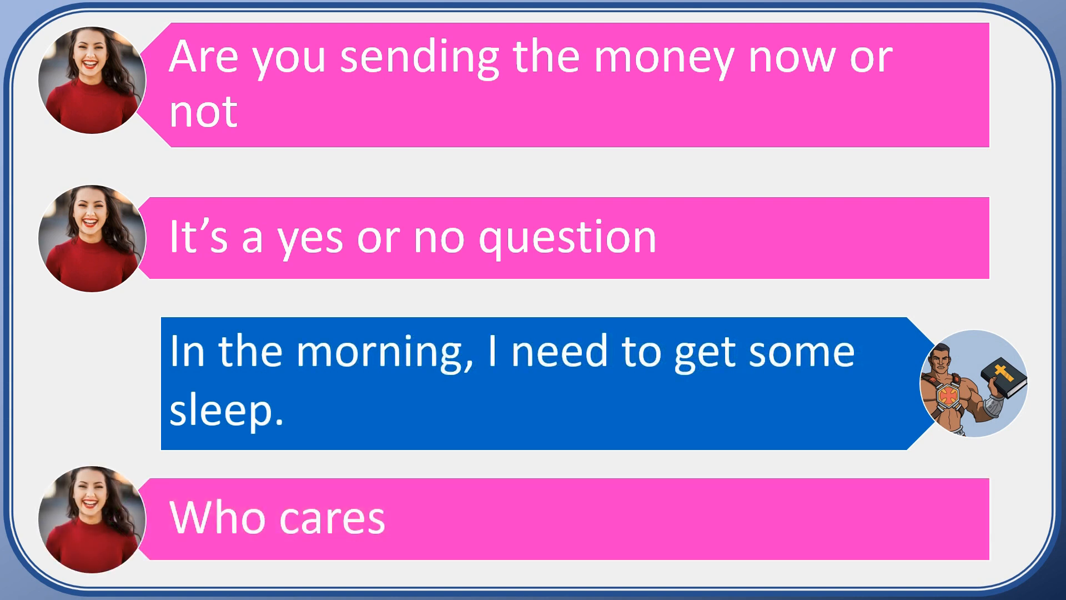
{"action": "scroll", "scroll_direction": "down", "scroll_amount": 3}
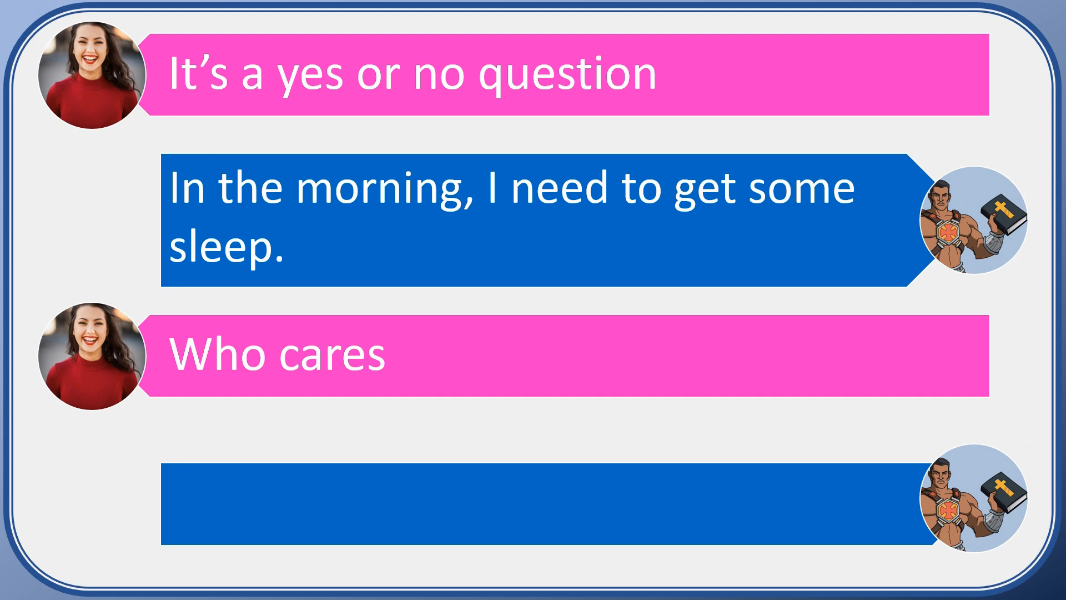
{"action": "type", "text": "Jesus cares"}
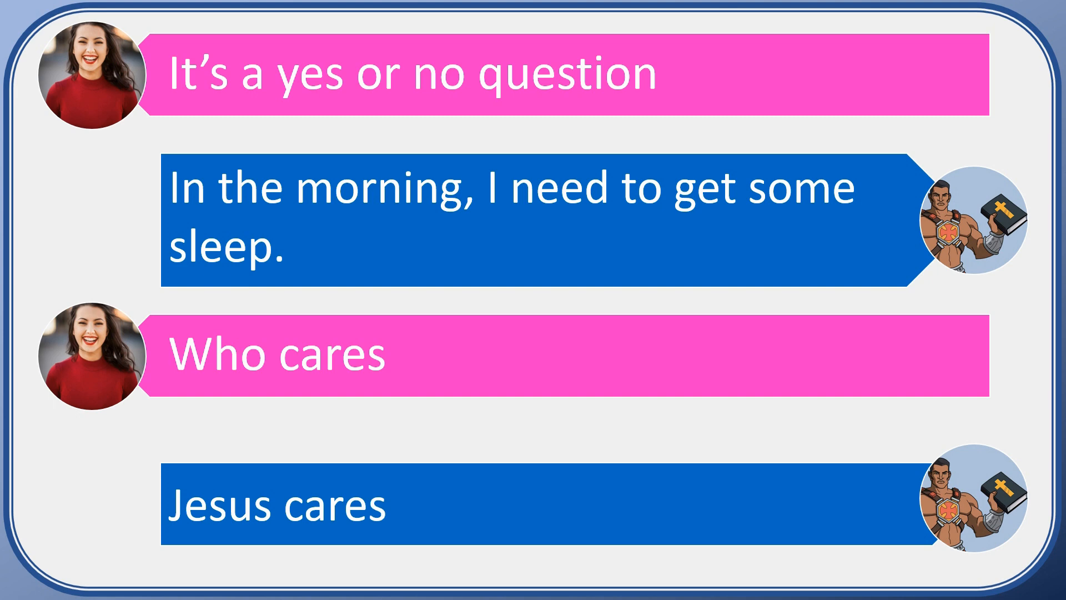